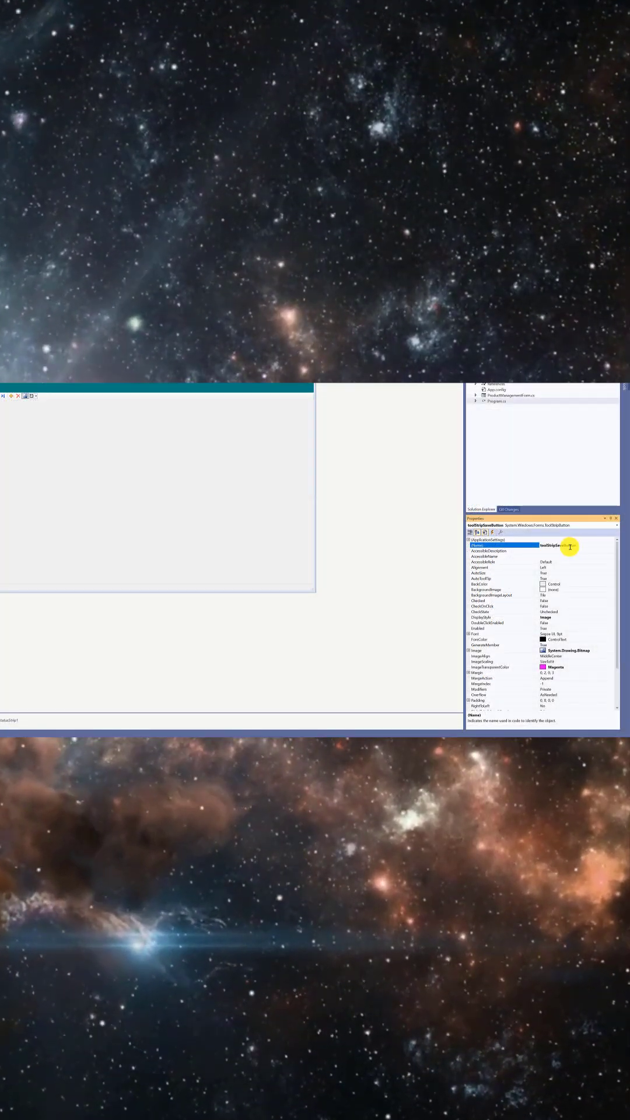
Scroll the Properties window to reach the button's Text property set to 'Save | Update'.
scroll(down, 3)
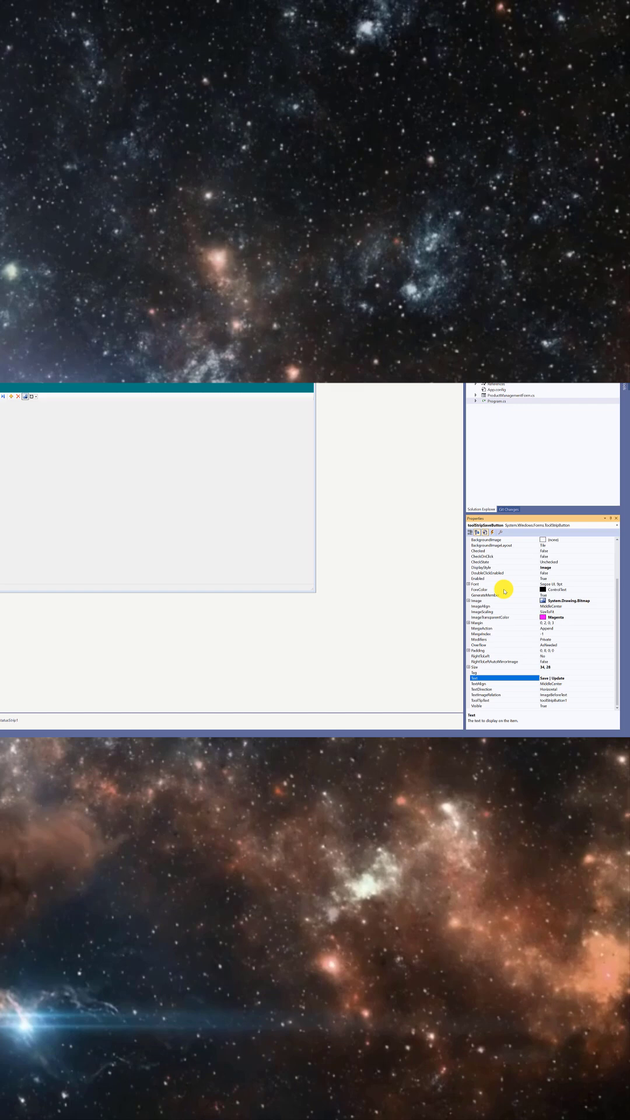
Set DisplayStyle to ImageAndText and start importing the button image into the project resource file.
click(500, 567)
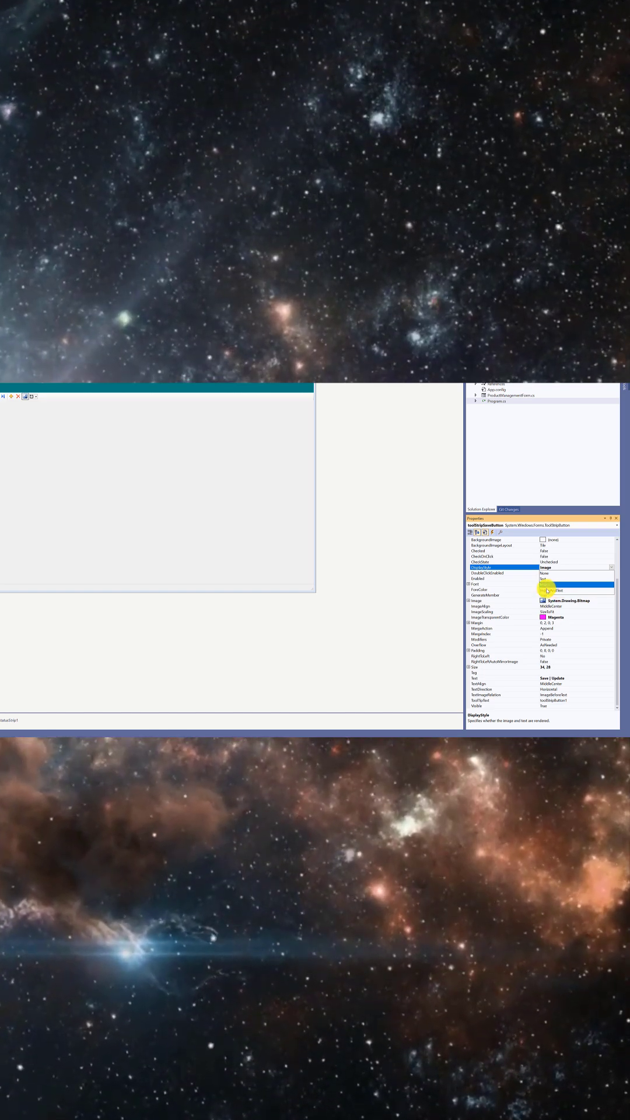
click(558, 589)
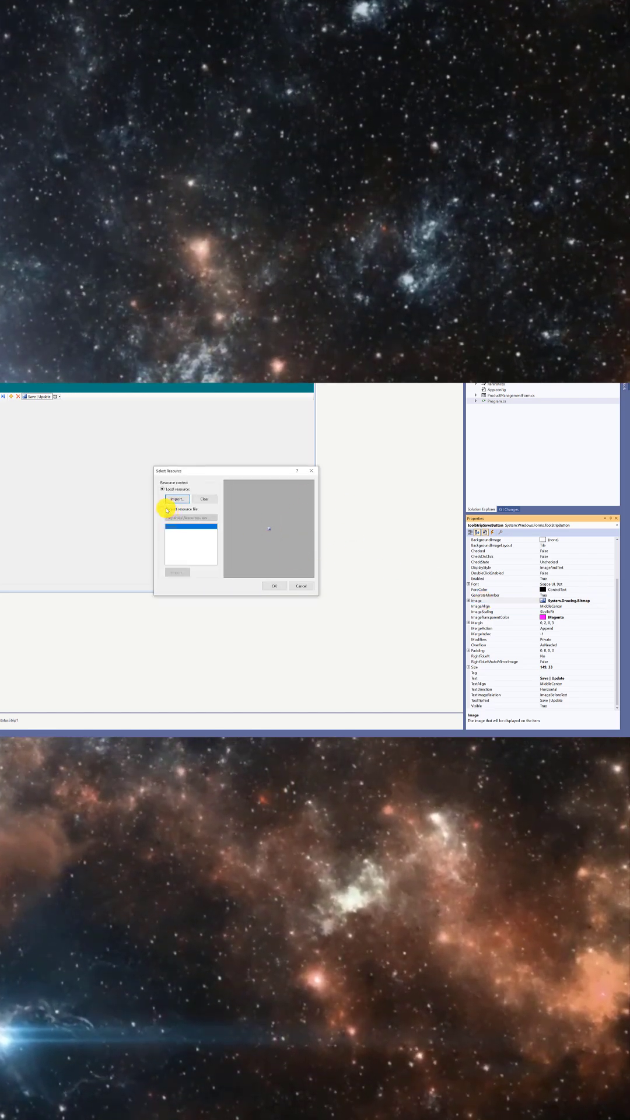
click(162, 509)
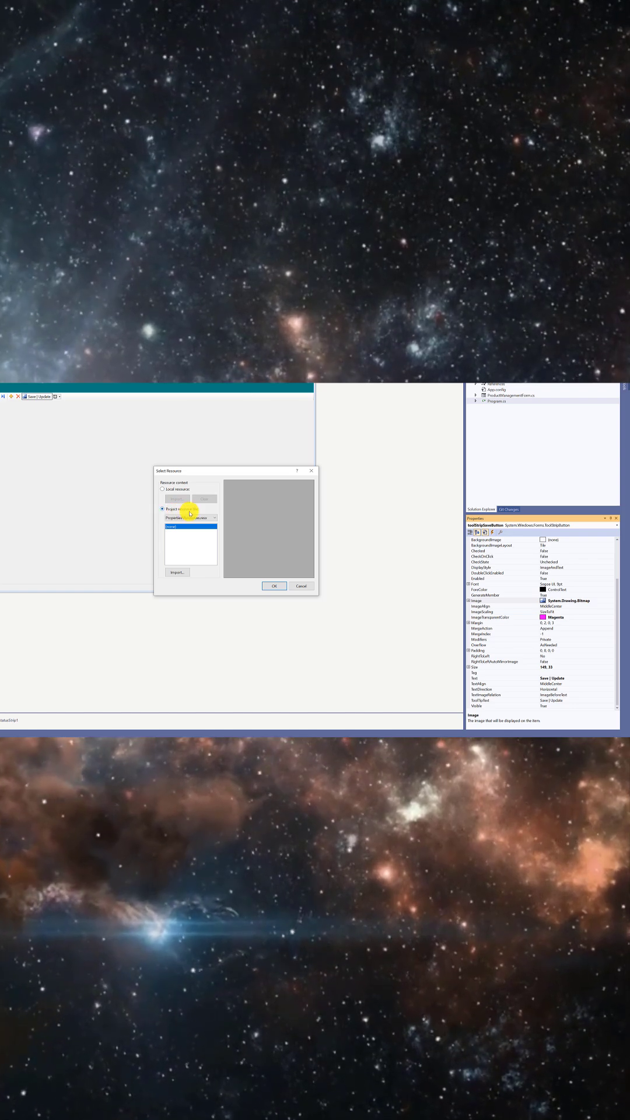
click(176, 572)
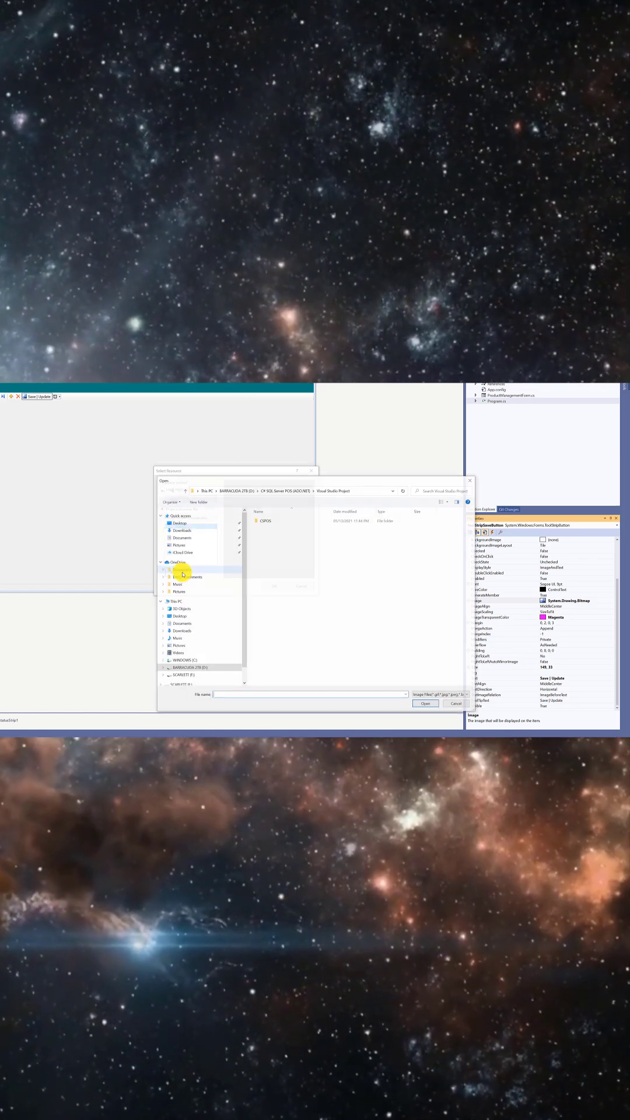
Browse Desktop > Resources > icons, show All Files, and select the floppy disk .ico icon.
click(178, 522)
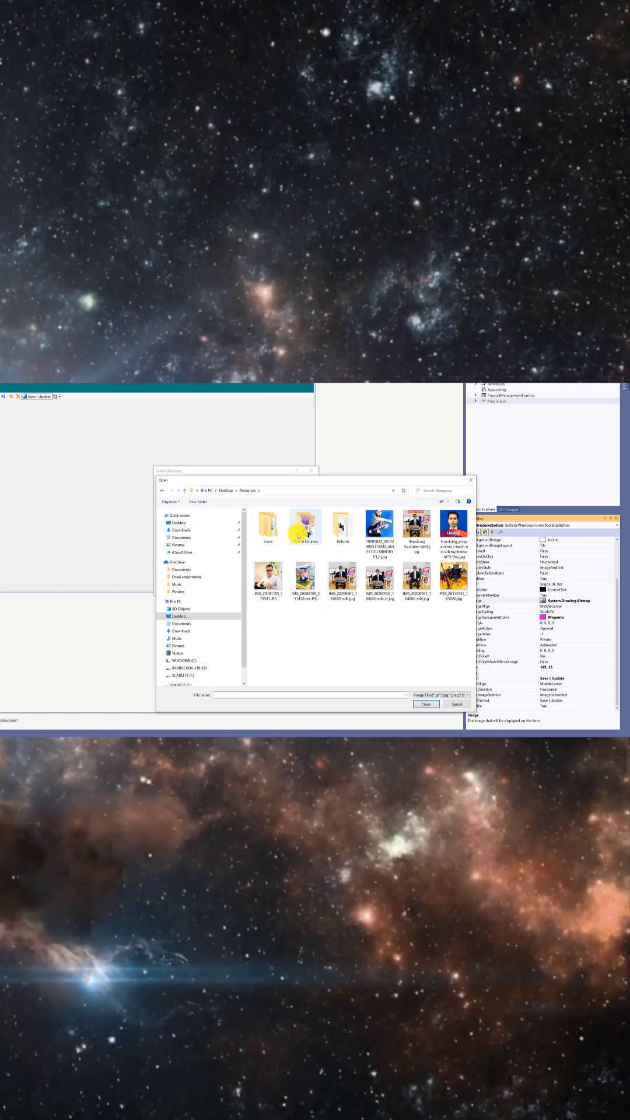
double_click(268, 521)
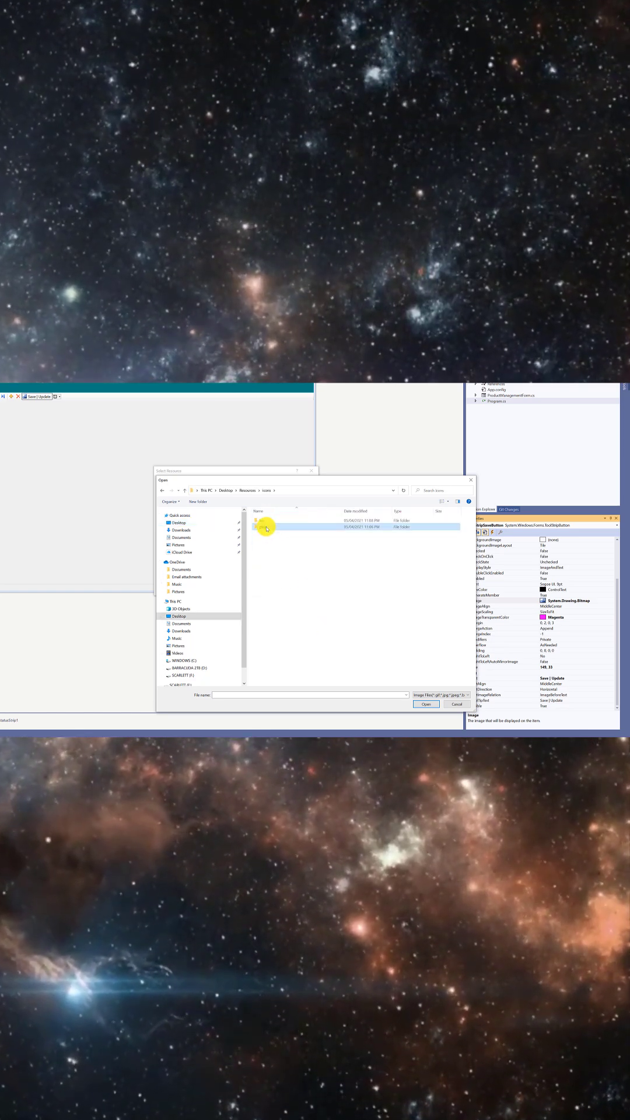
double_click(266, 526)
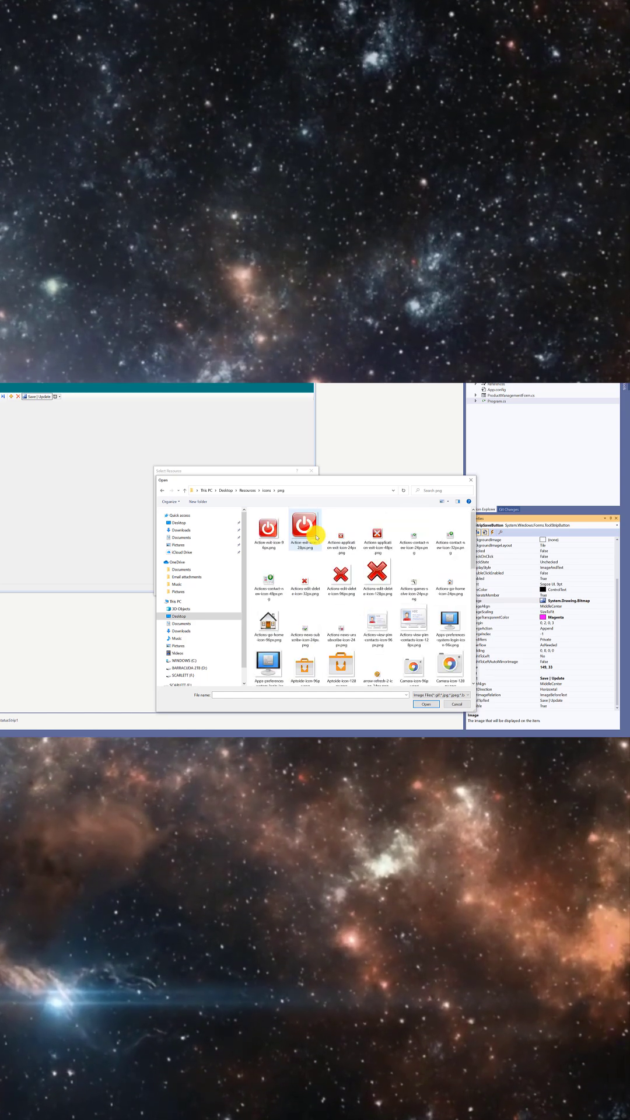
click(266, 490)
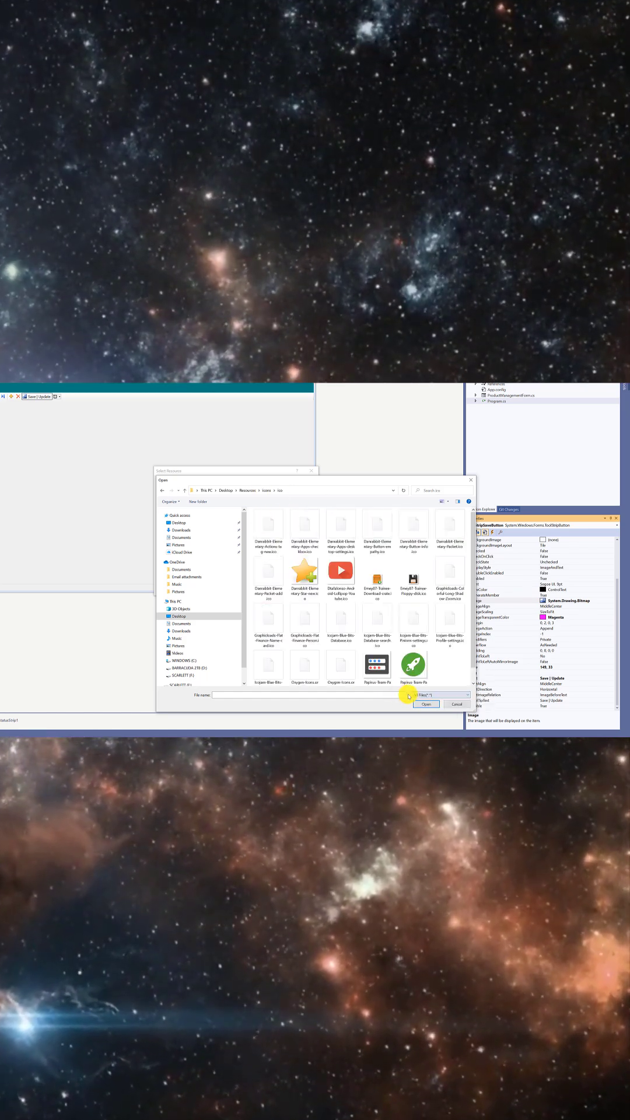
click(413, 575)
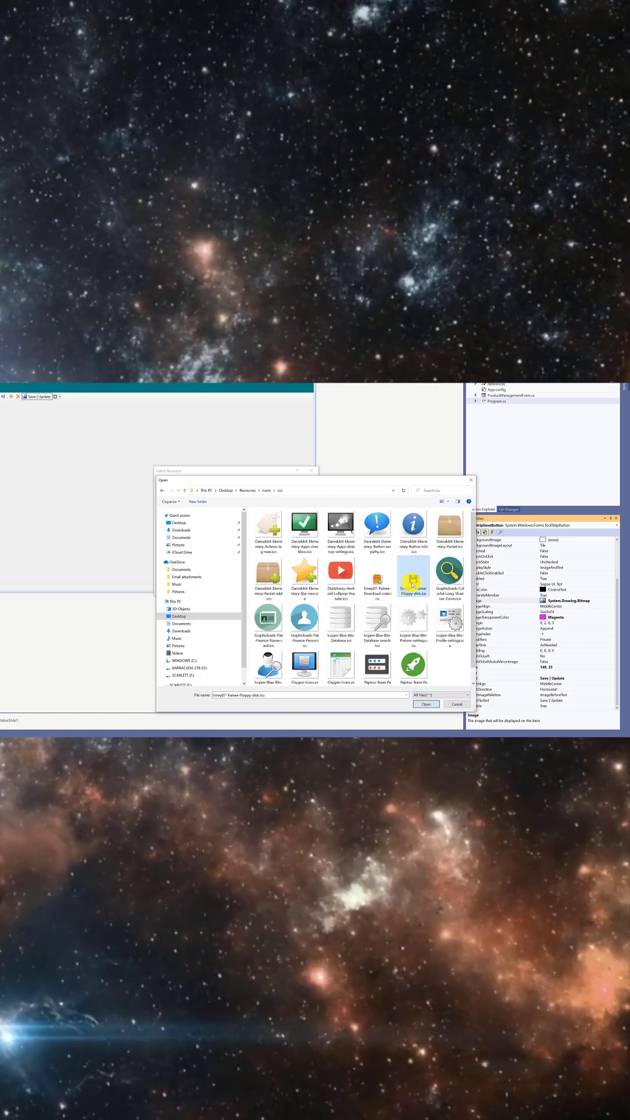